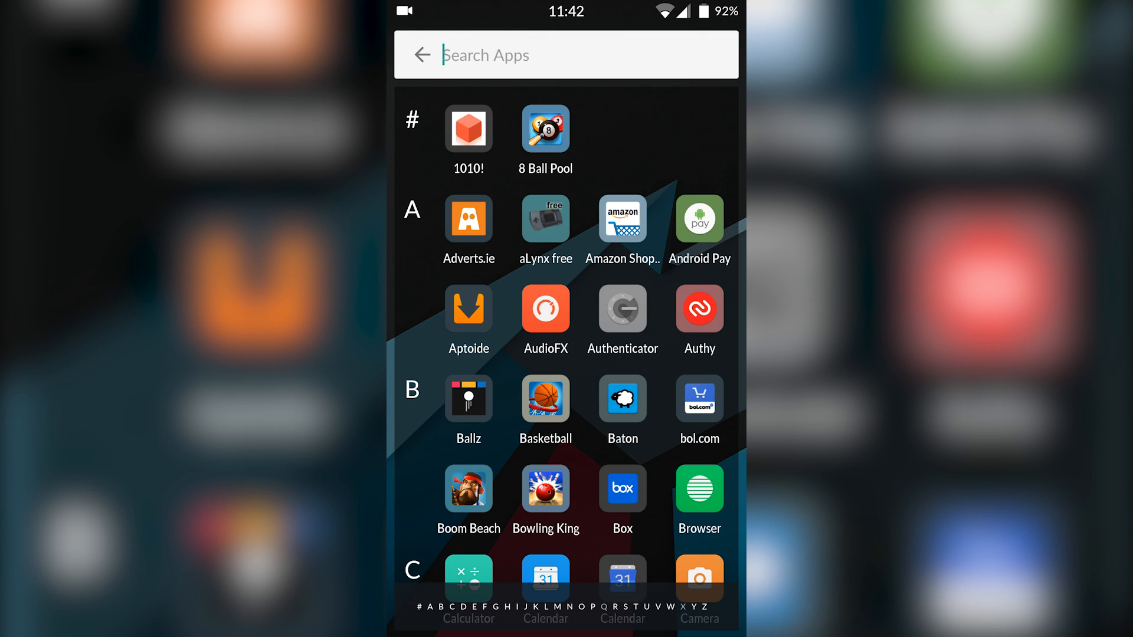
# - Search the Play Store for "snes emulator" to list matching emulator apps
pyautogui.write('Pl')
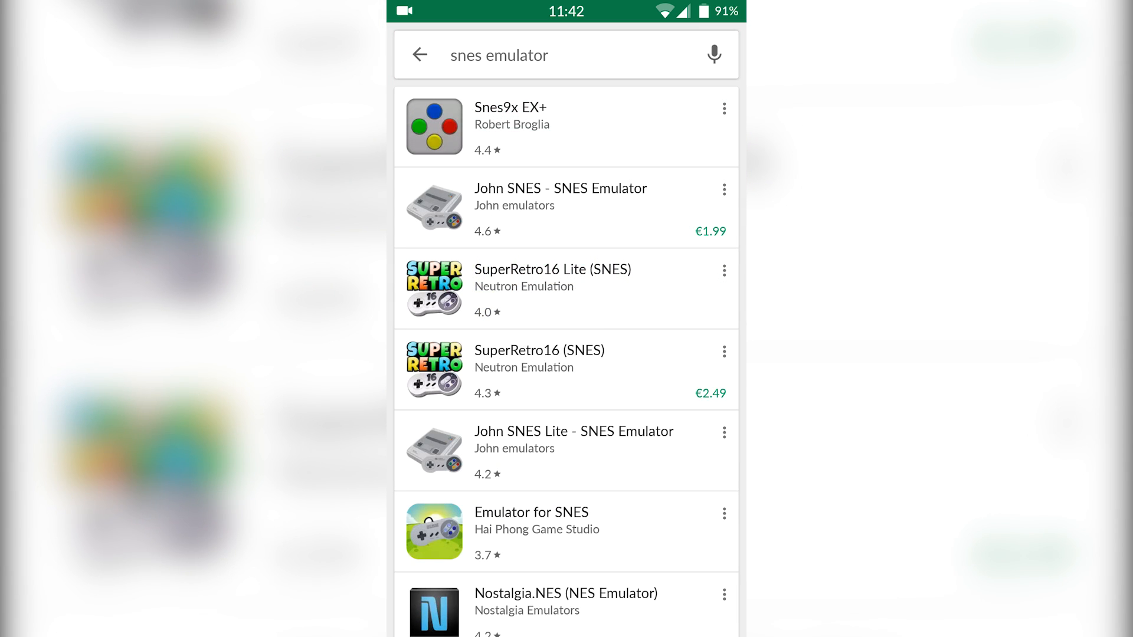
# - Open the Snes9x EX+ listing from the results and install it
pyautogui.click(509, 126)
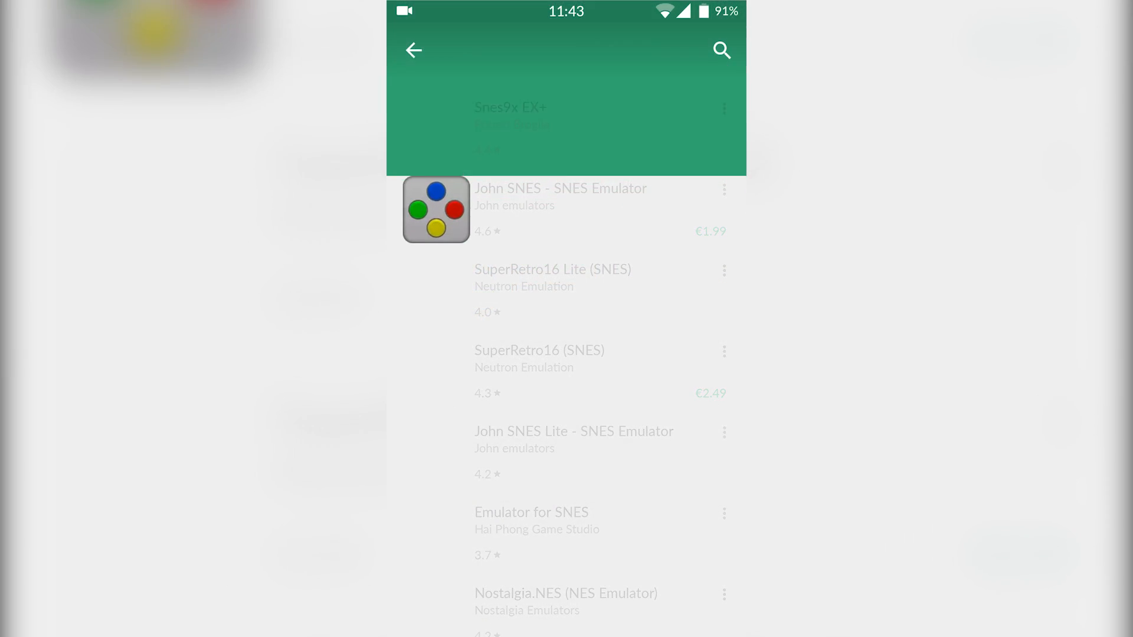
pyautogui.click(509, 107)
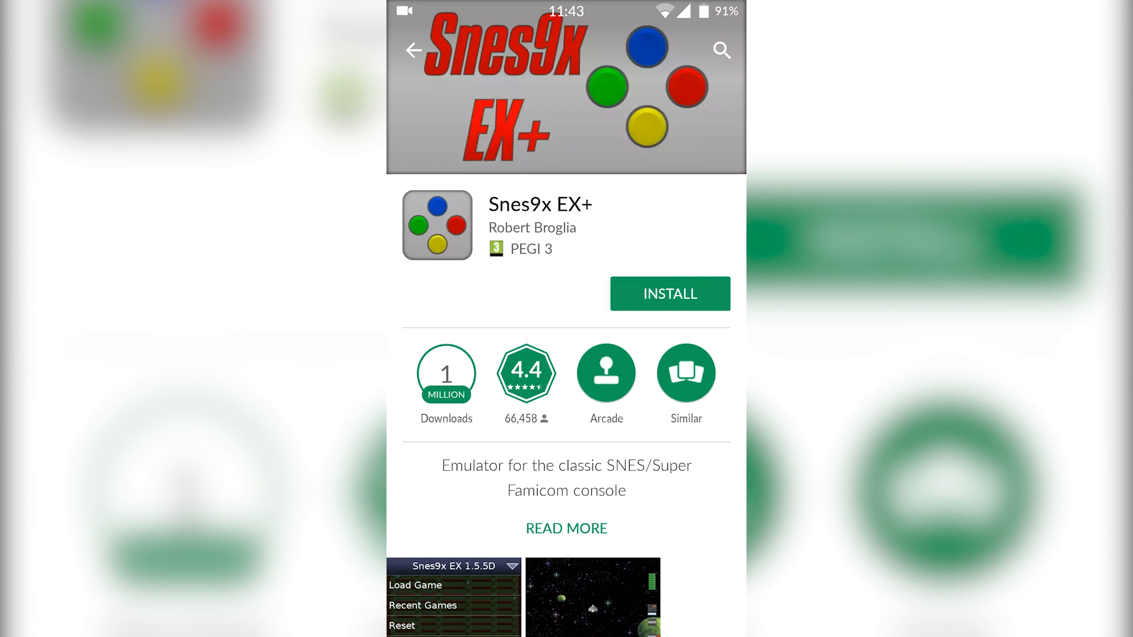
pyautogui.click(669, 293)
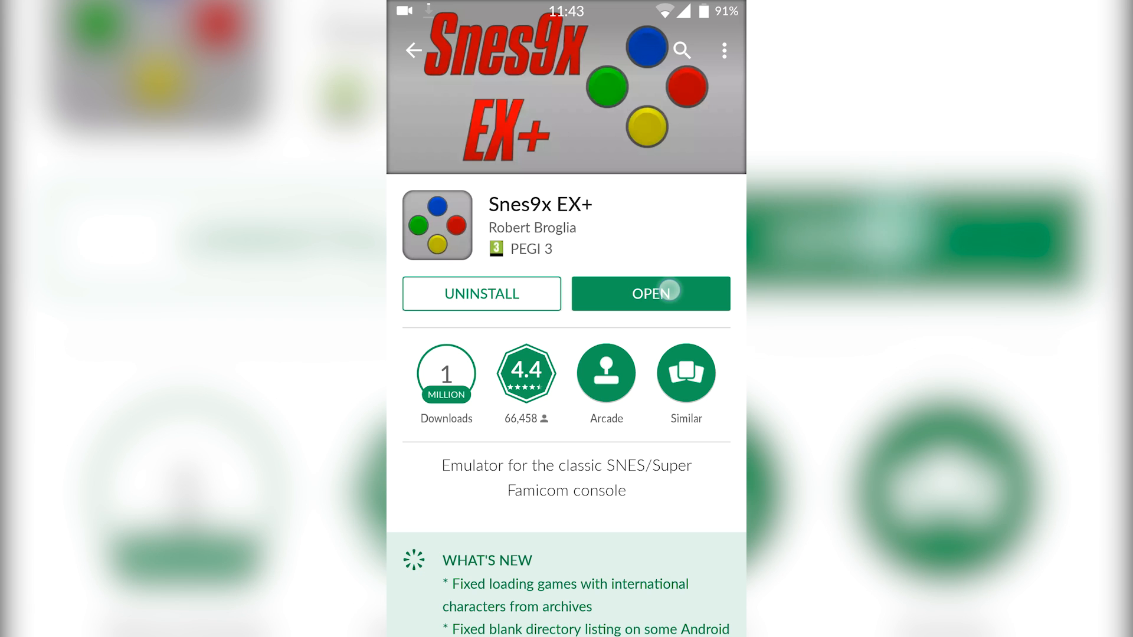
# - Open Snes9x EX+ and allow it access to photos, media and files
pyautogui.click(650, 294)
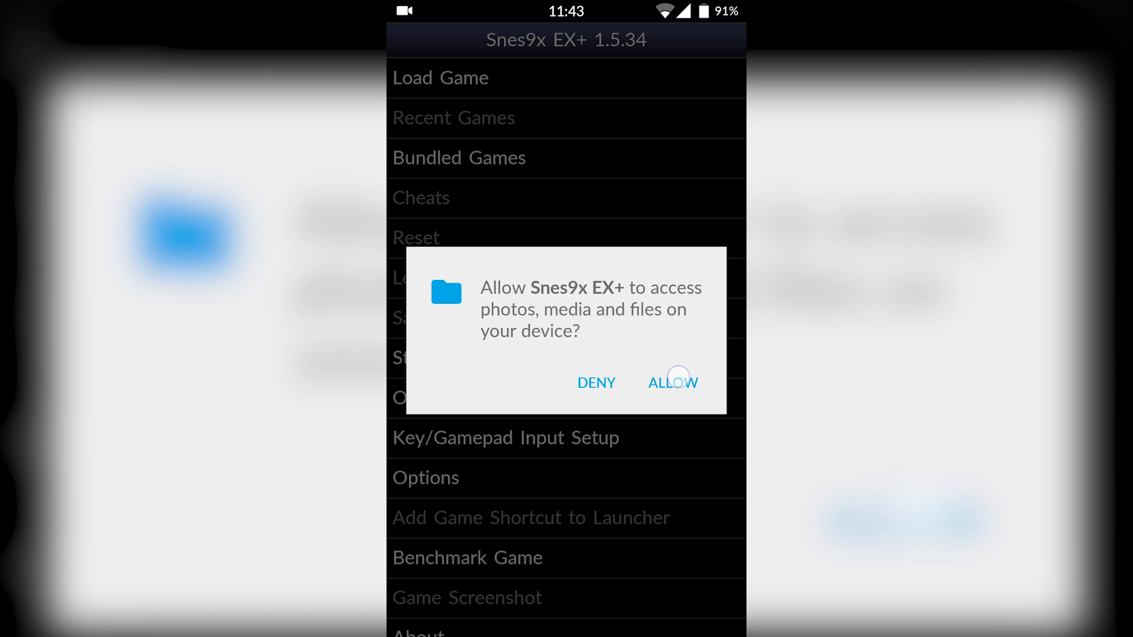
pyautogui.click(672, 383)
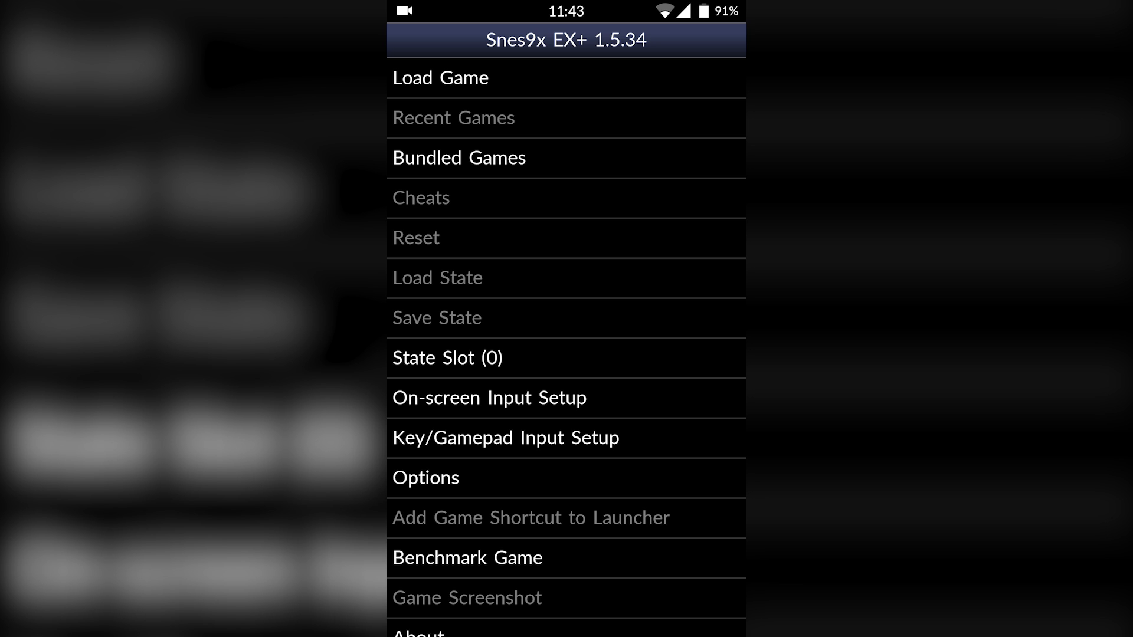
# - Load the Legend of Zelda: A Link to the Past ROM from the Download folder
pyautogui.click(439, 77)
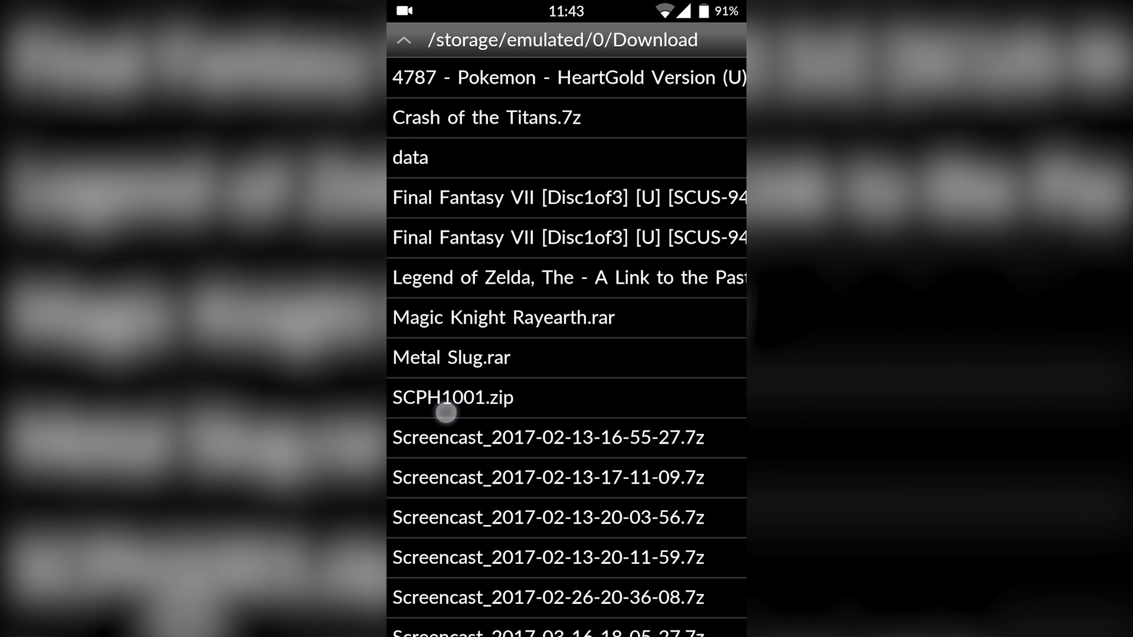
pyautogui.click(445, 412)
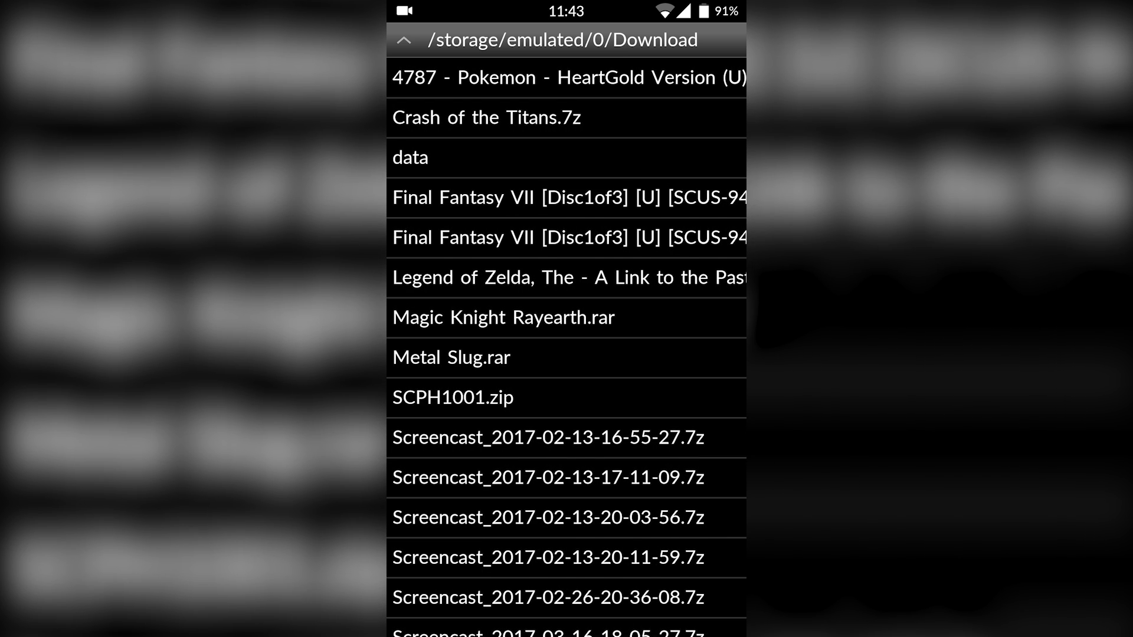
pyautogui.click(448, 278)
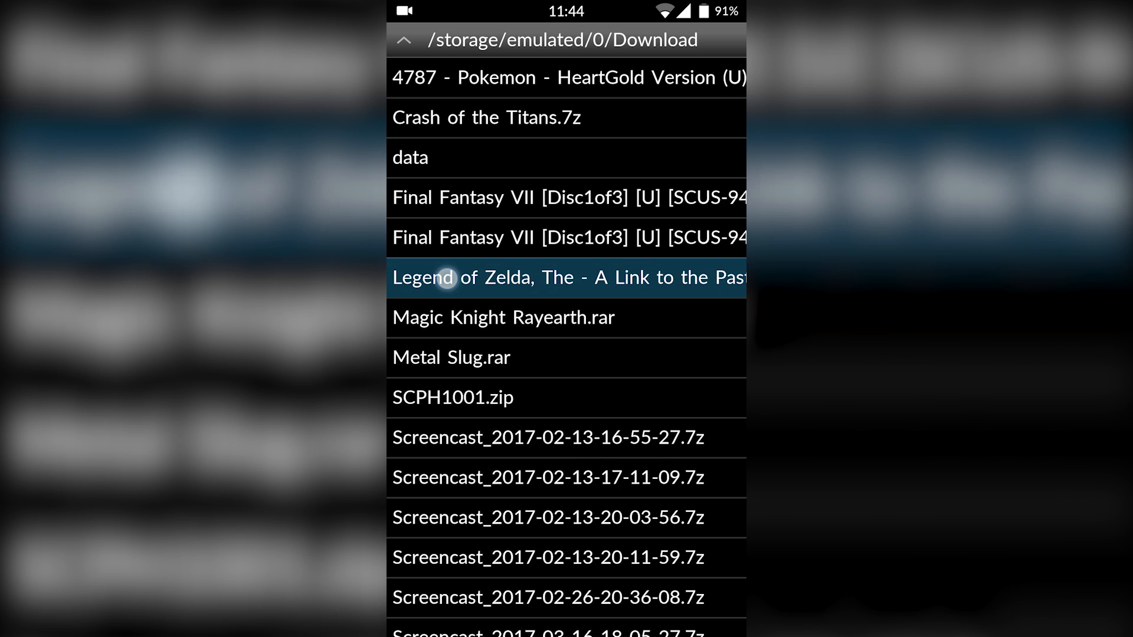
pyautogui.click(566, 277)
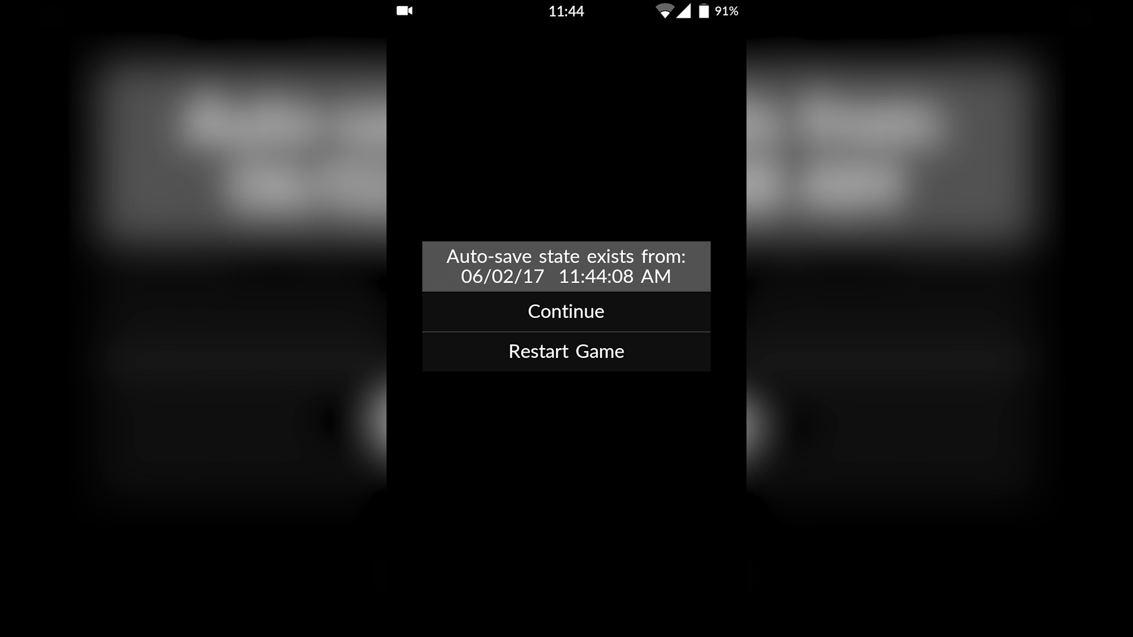